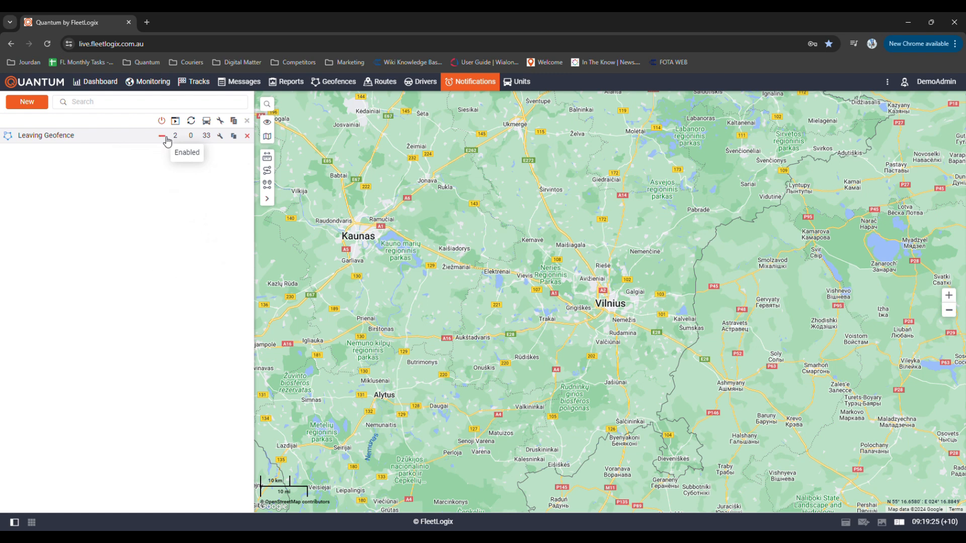
Start a new notification for the MG CAR unit.
left_click(161, 136)
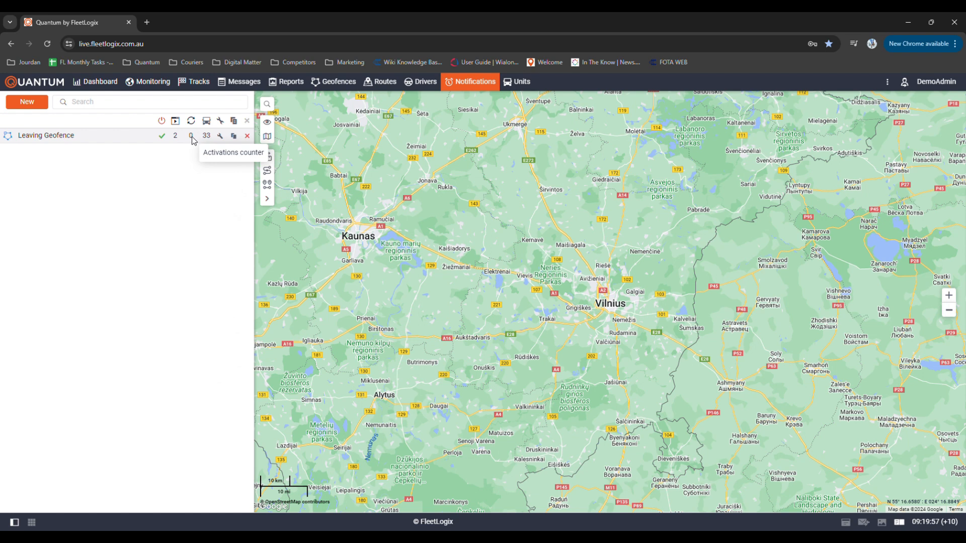
left_click(206, 135)
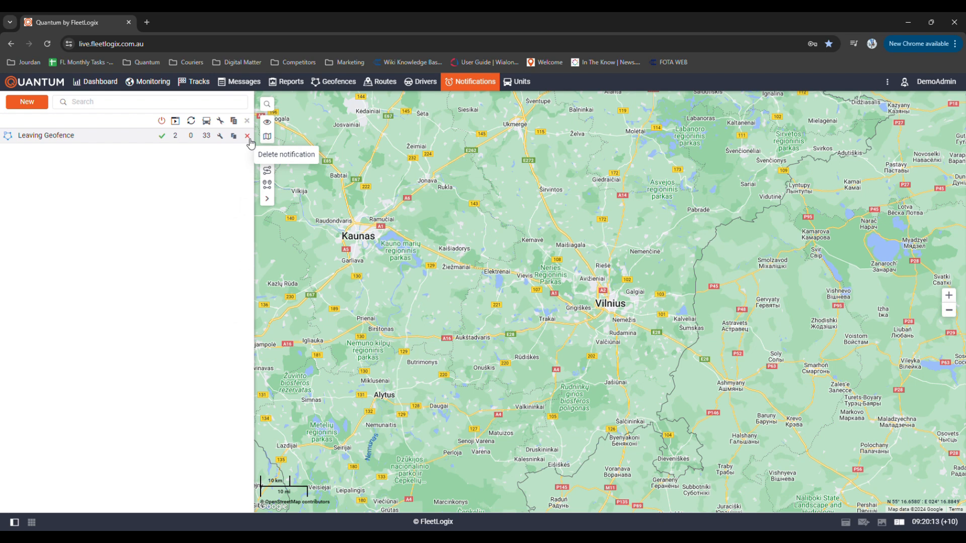
mouse_move(92, 127)
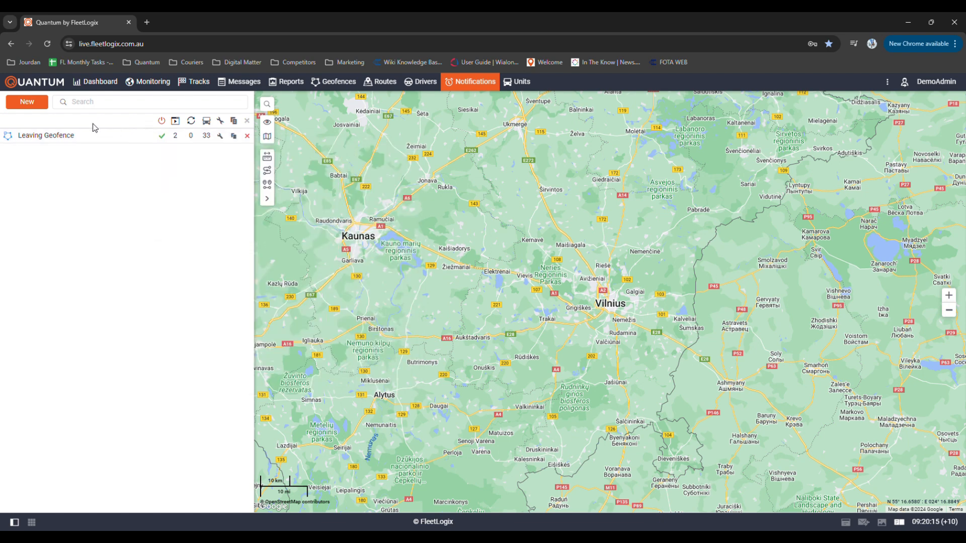
left_click(26, 101)
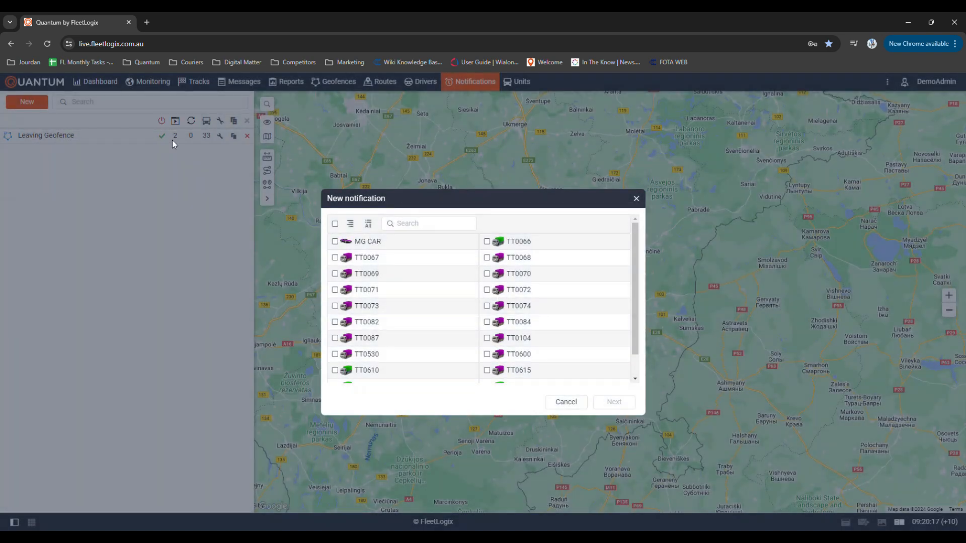
left_click(335, 241)
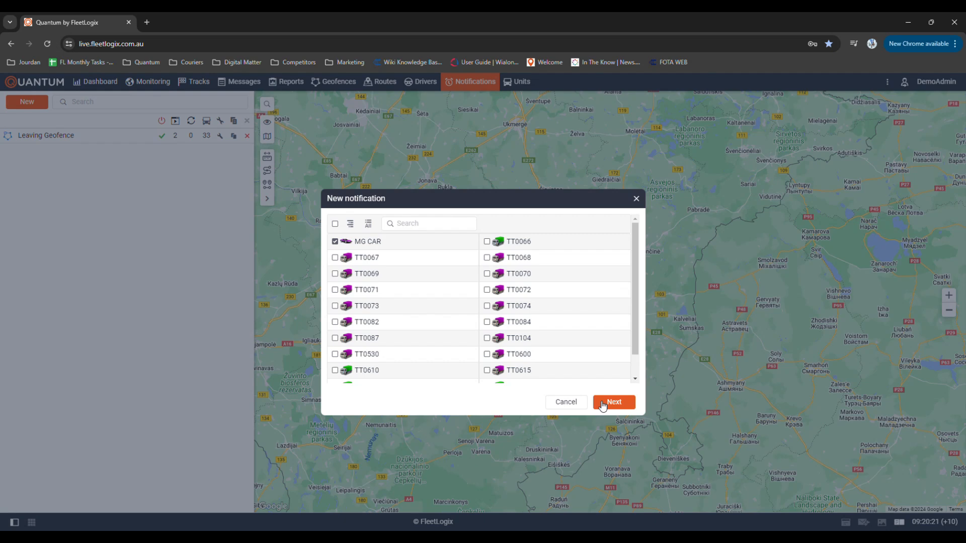
left_click(612, 402)
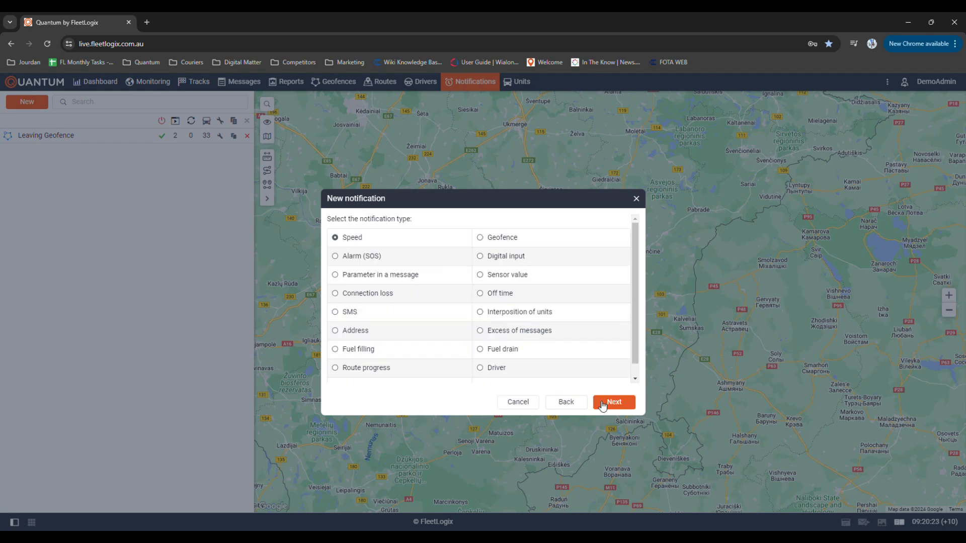
mouse_move(499, 241)
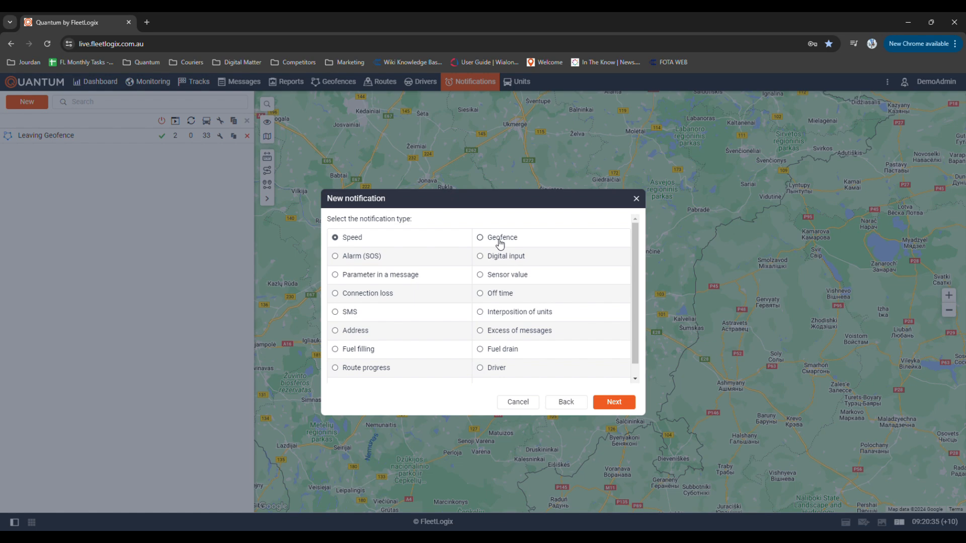
Make it a Geofence notification that triggers when units are outside Geofence 01.
left_click(480, 237)
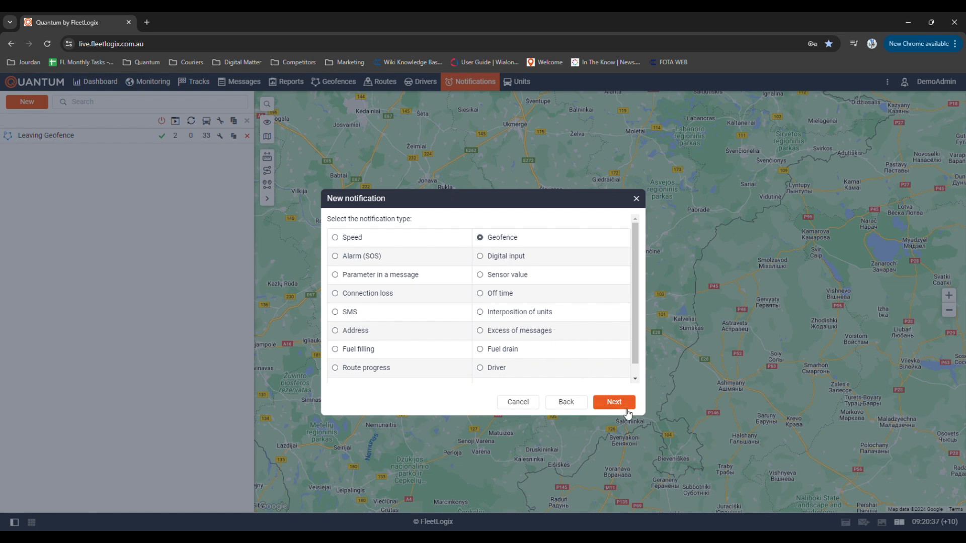
left_click(613, 401)
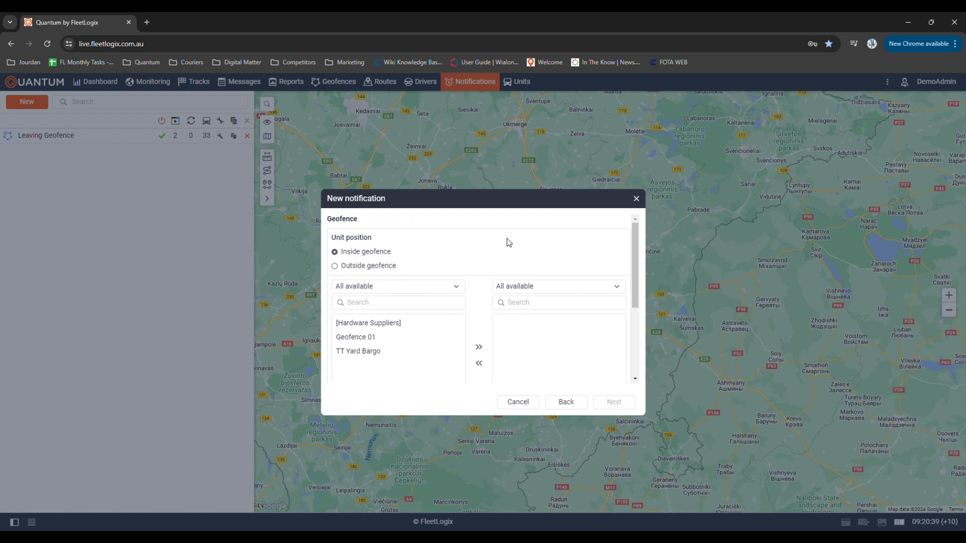
mouse_move(387, 263)
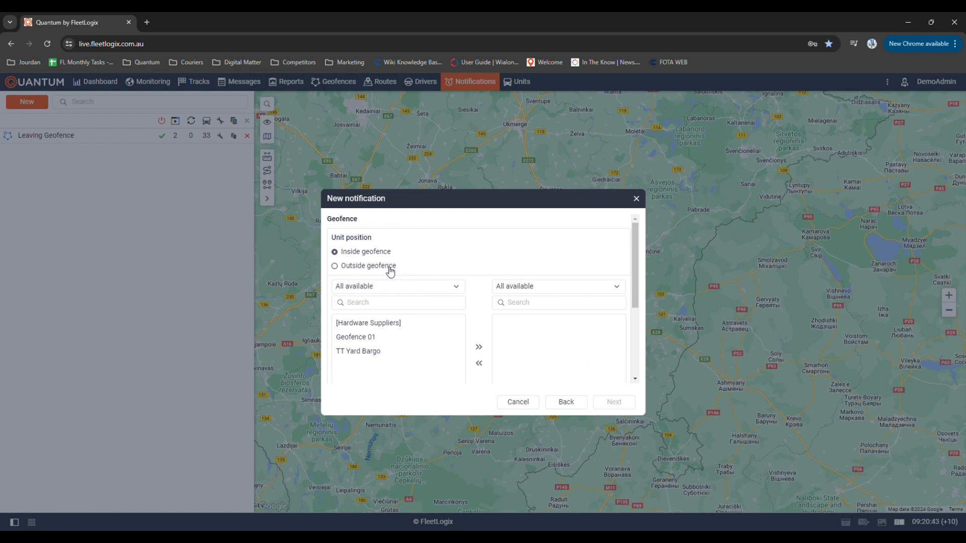
left_click(334, 266)
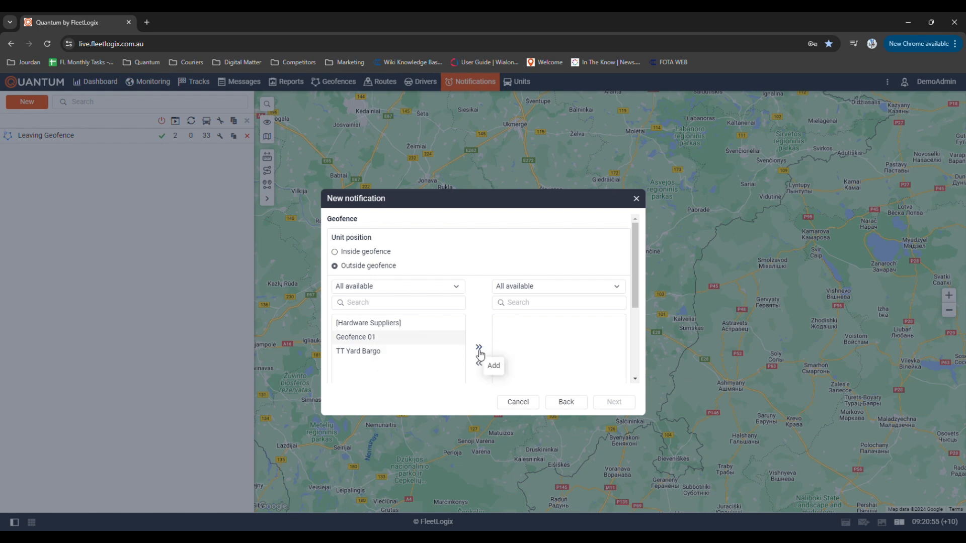
left_click(479, 346)
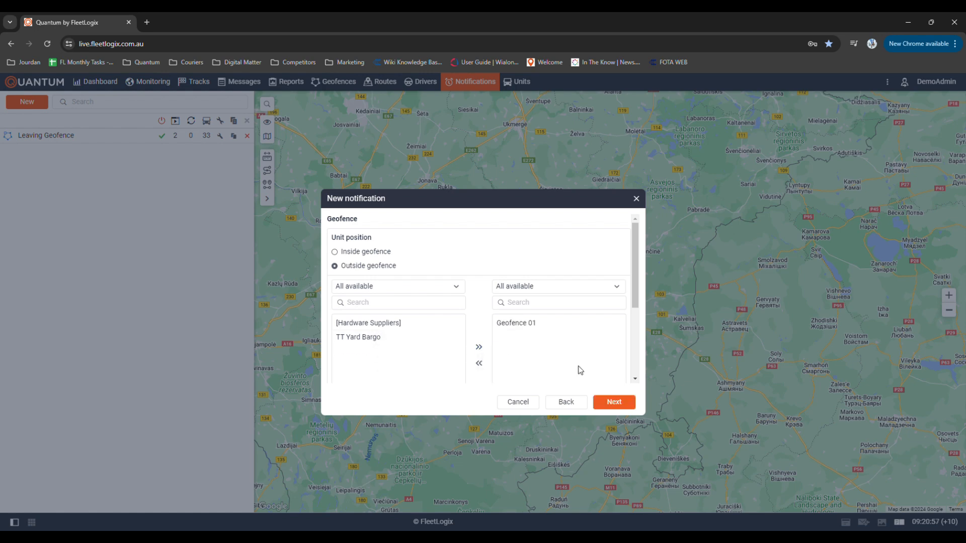
mouse_move(375, 261)
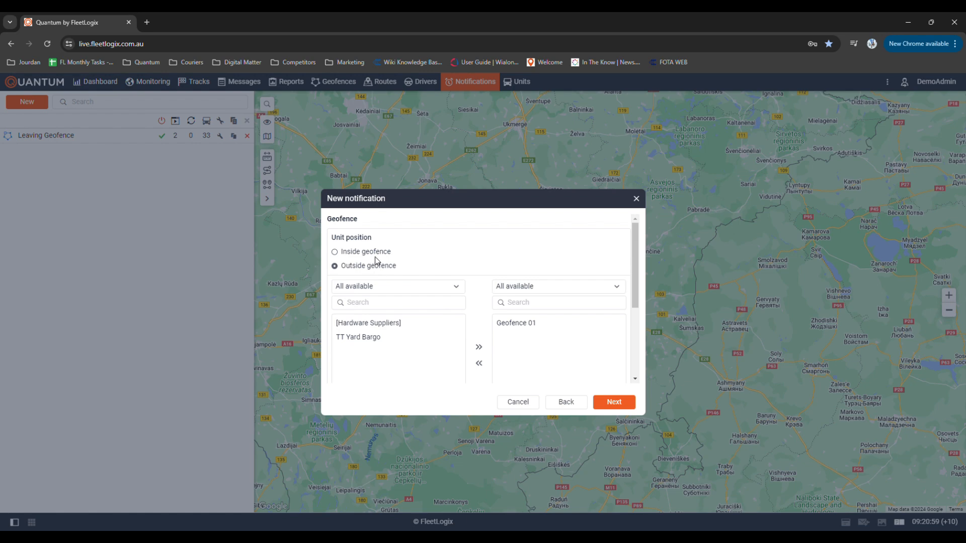
mouse_move(475, 314)
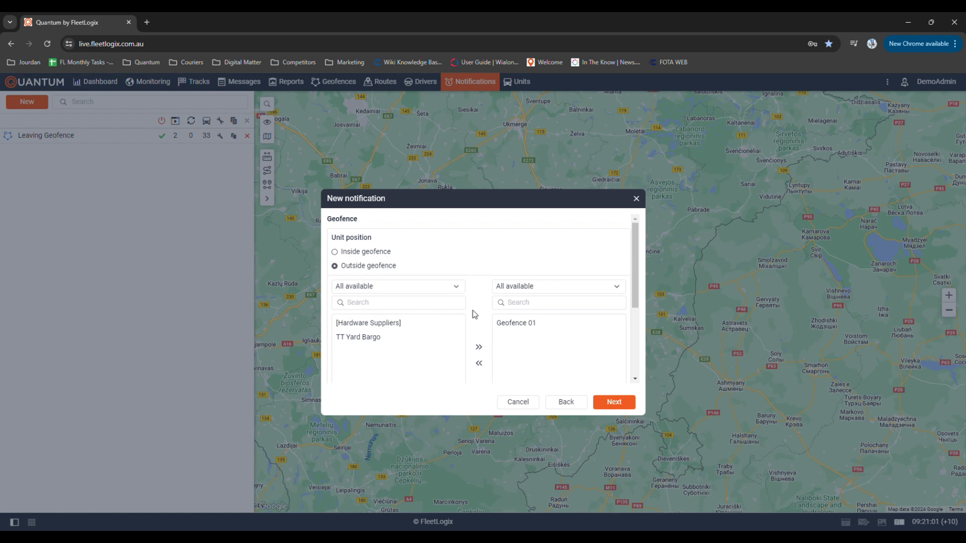
left_click(612, 402)
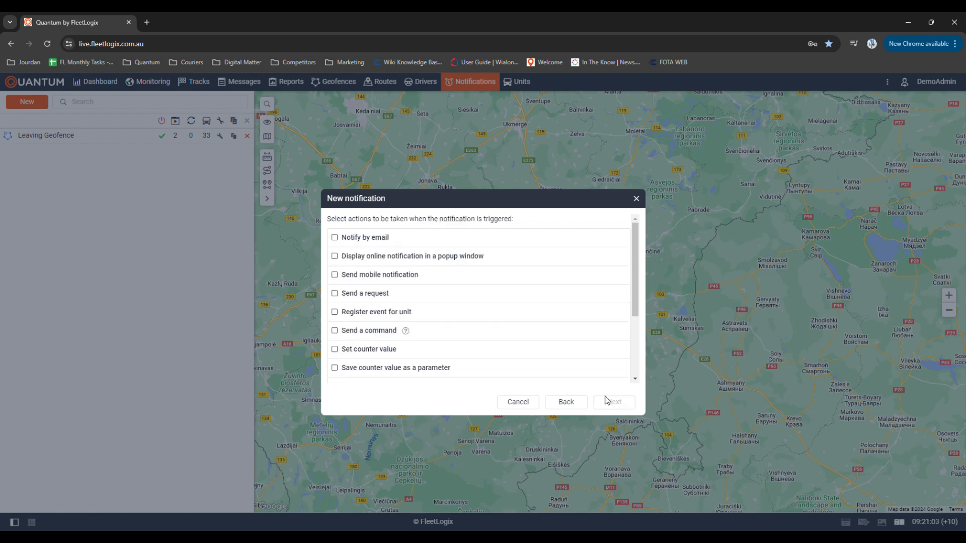
Alert by email to the listed address and by a coloured online popup window.
left_click(335, 237)
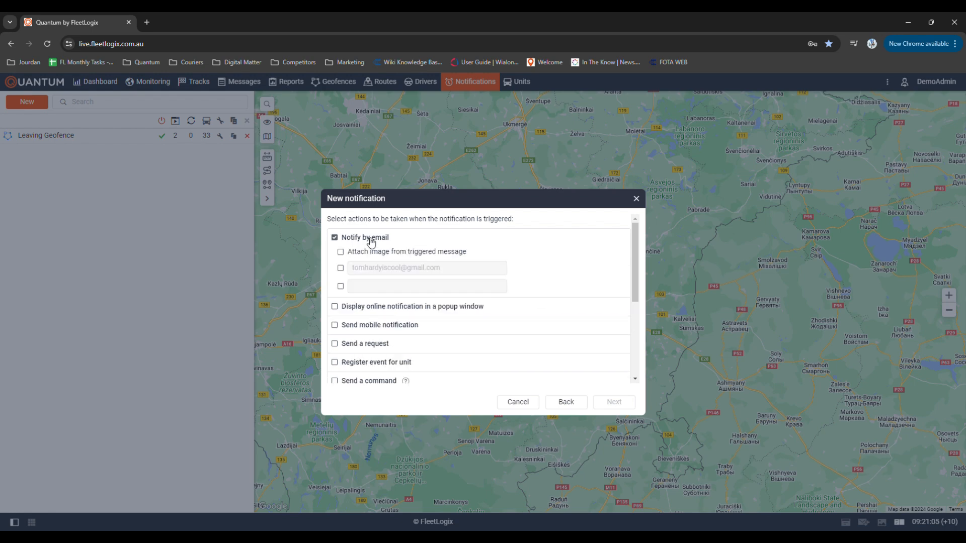
left_click(340, 268)
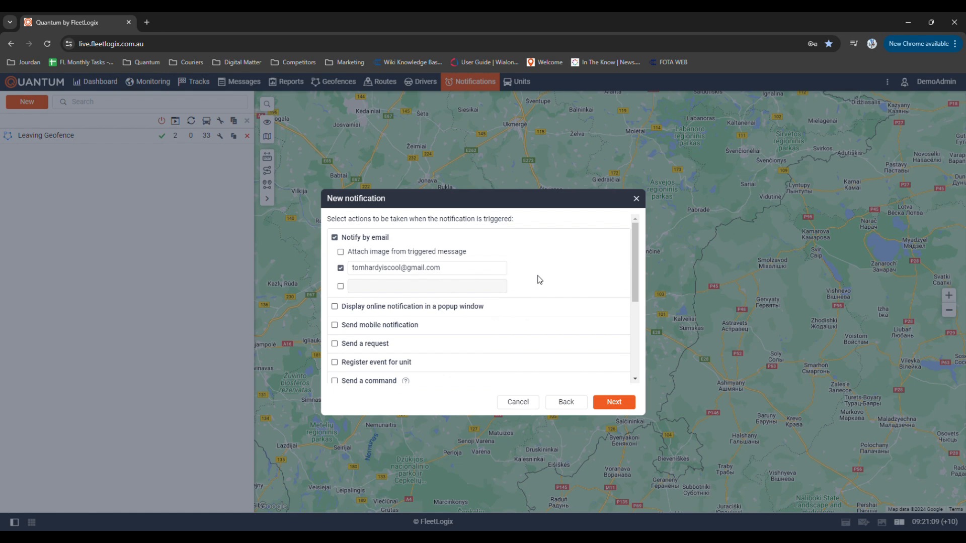
mouse_move(522, 280)
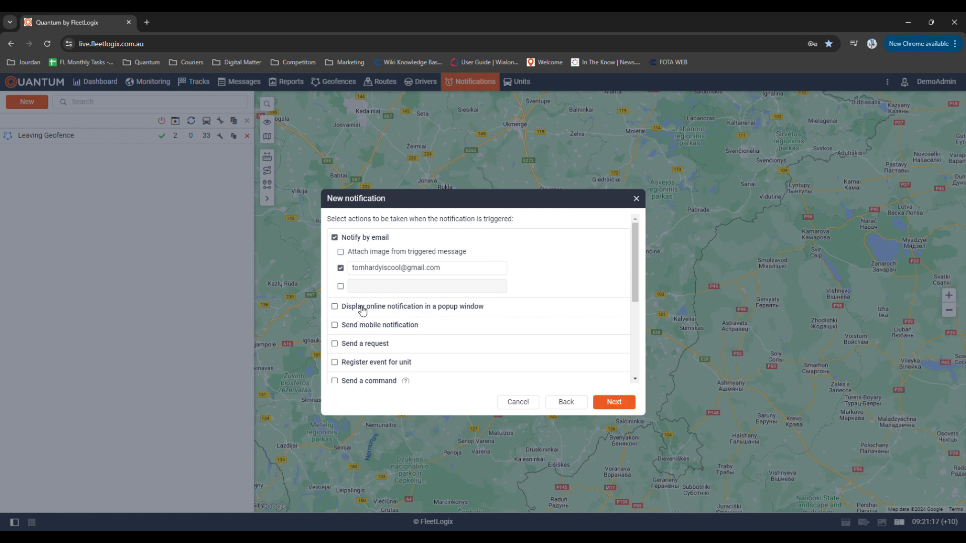
left_click(335, 307)
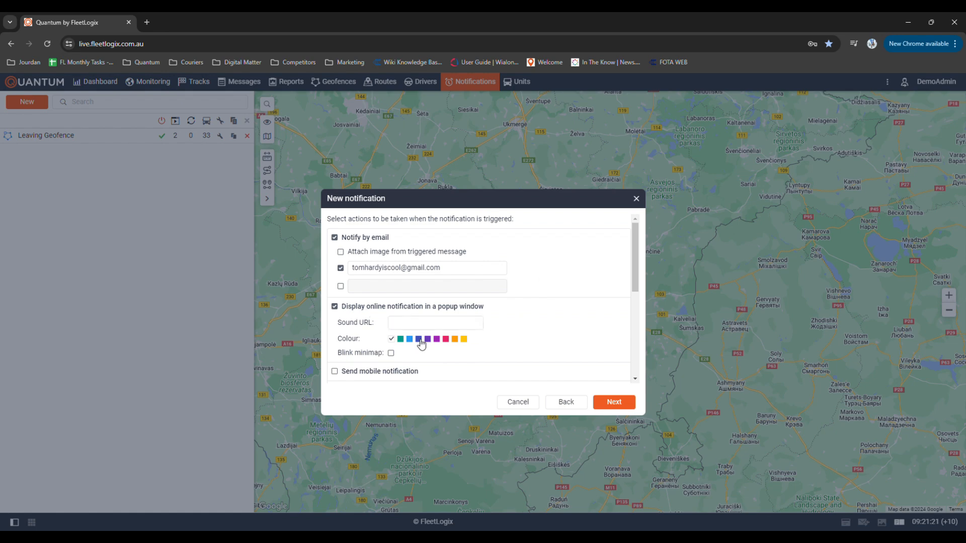
left_click(400, 339)
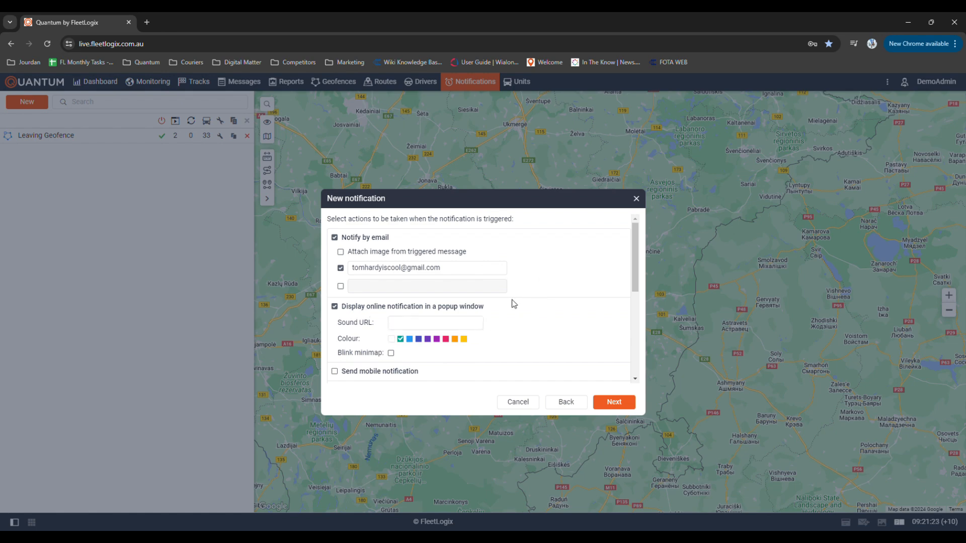
left_click(612, 401)
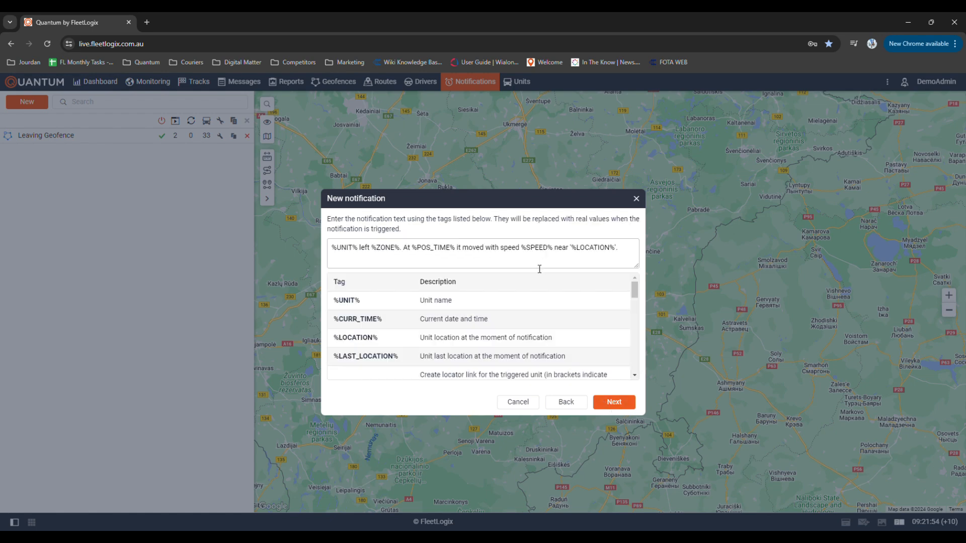
Keep the default notification message text and tags.
scroll("down", 3)
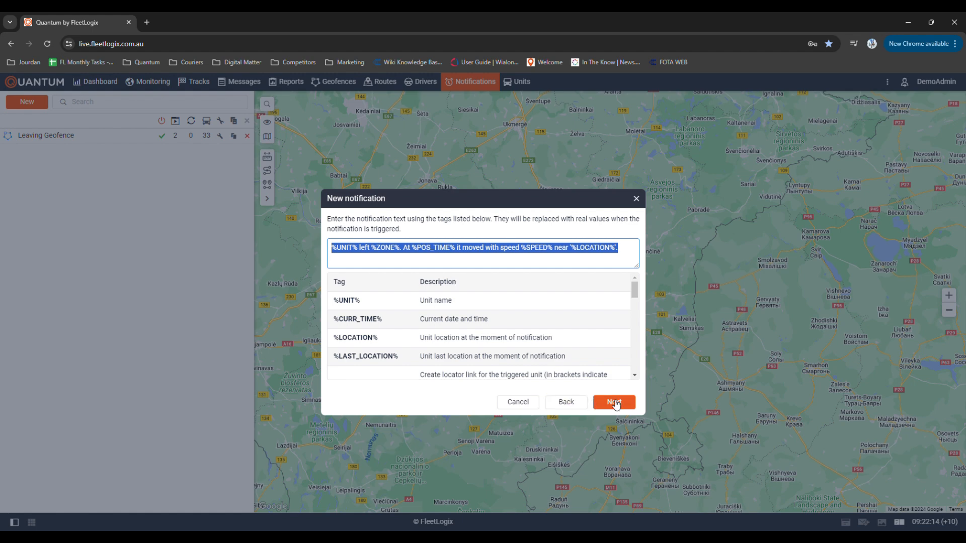
left_click(612, 401)
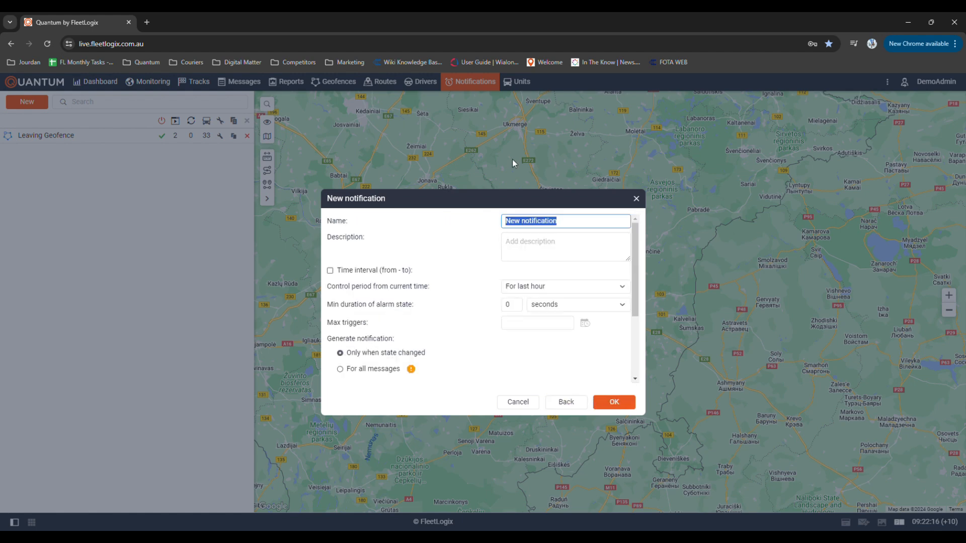
Name the notification 'Leaving Geofence 2' and save it.
type("Leaving Geofence 2")
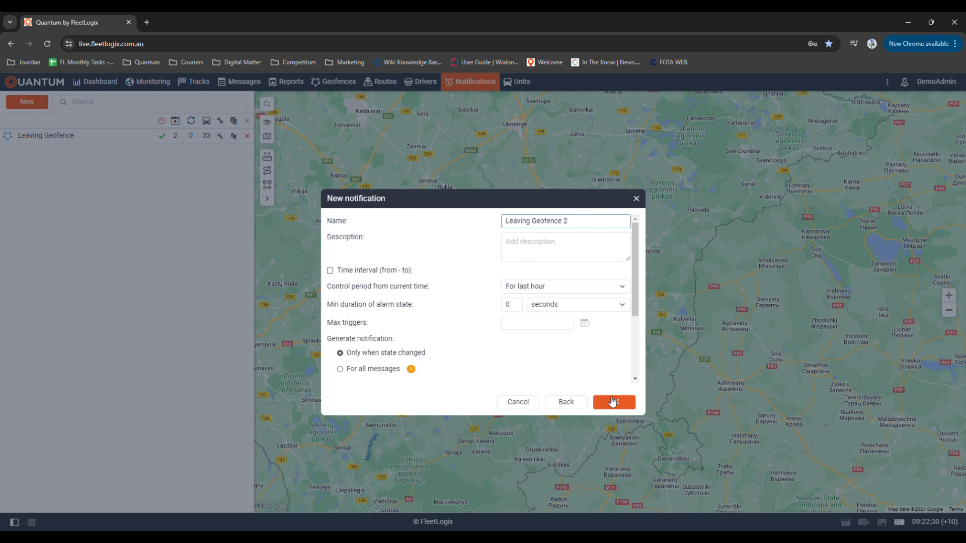
left_click(613, 403)
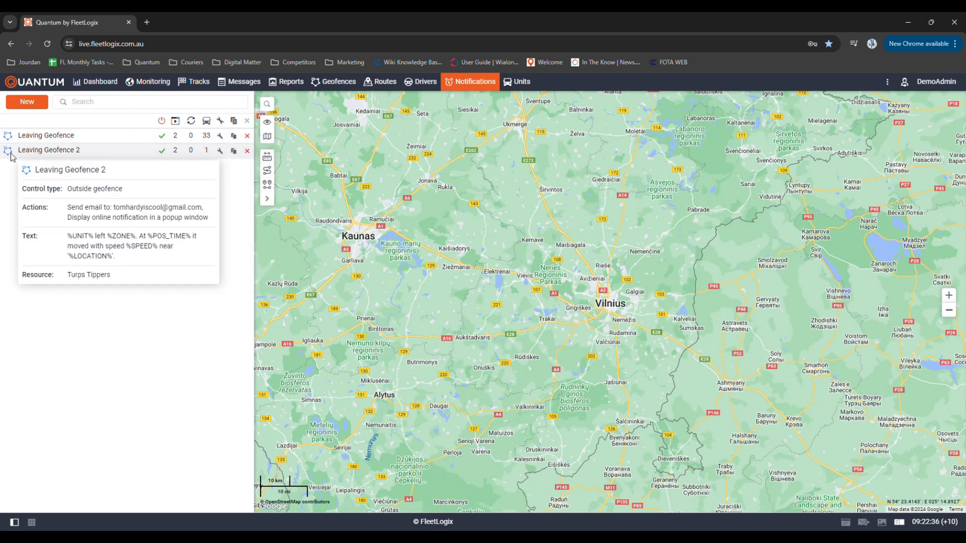
mouse_move(161, 151)
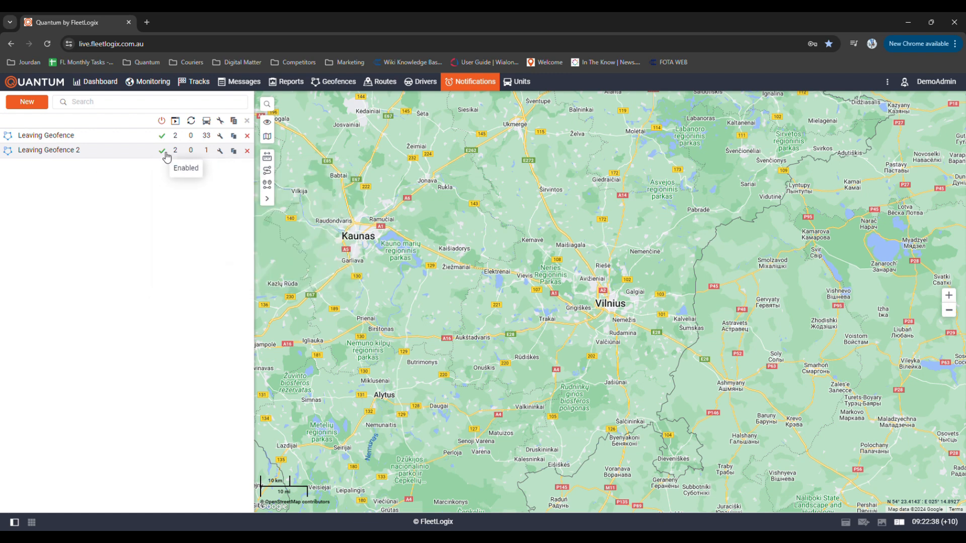